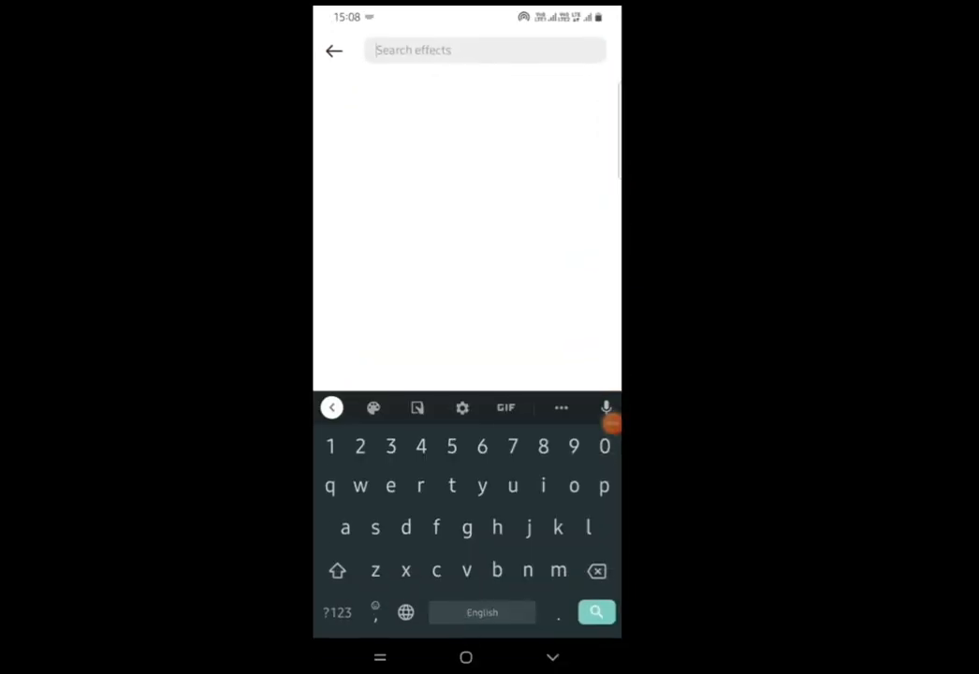
Step: Search camera effects for 'Polaroid' to list results like 'polaroid' and 'My Polaroid'
{"action": "type", "text": "pola"}
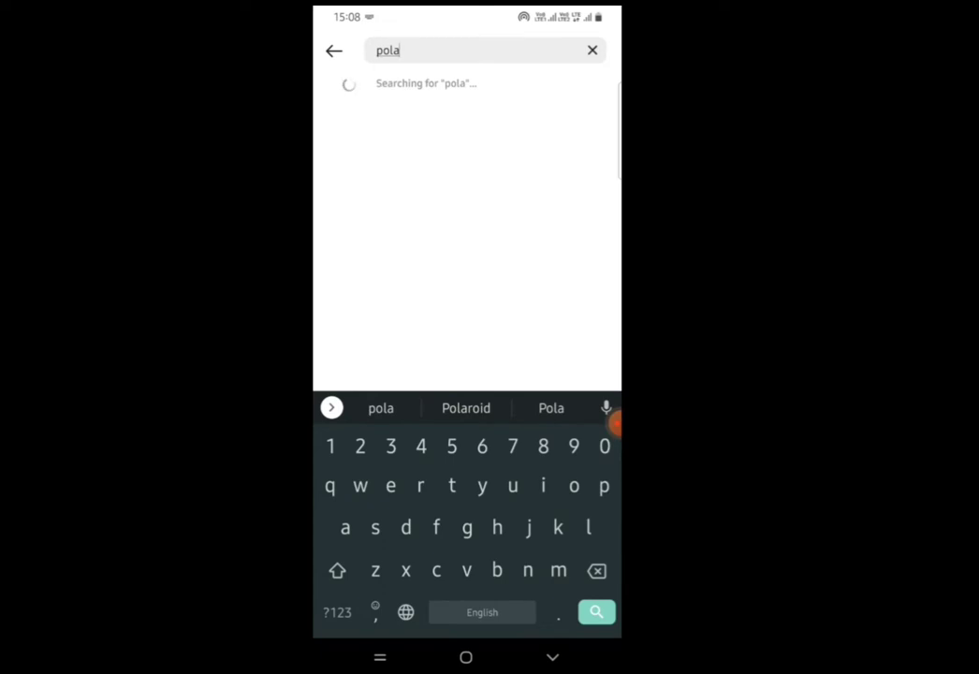
{"action": "left_click", "coordinate": [466, 408]}
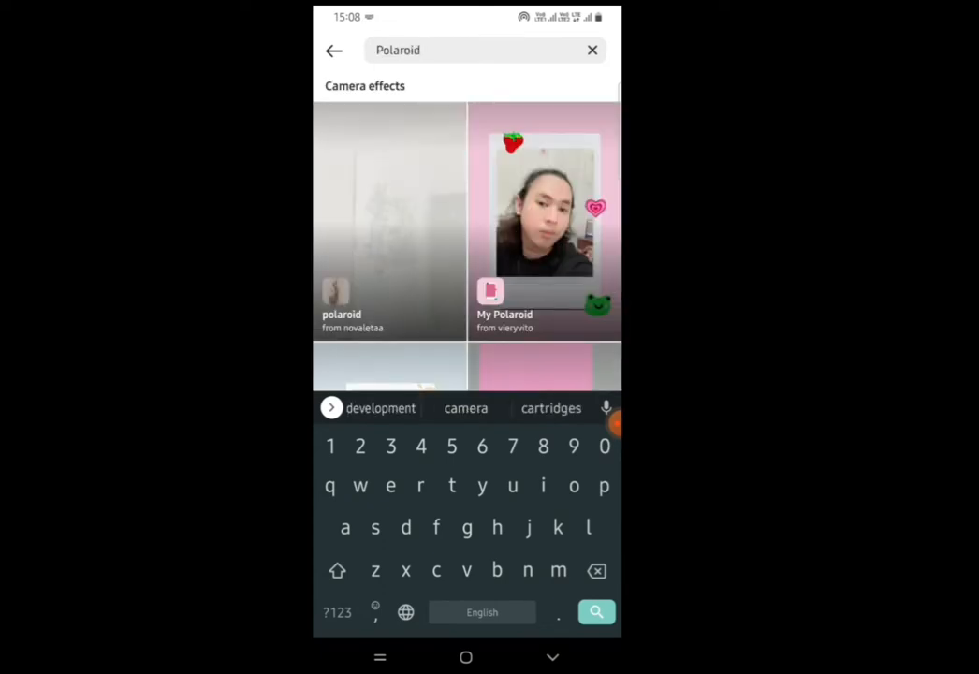